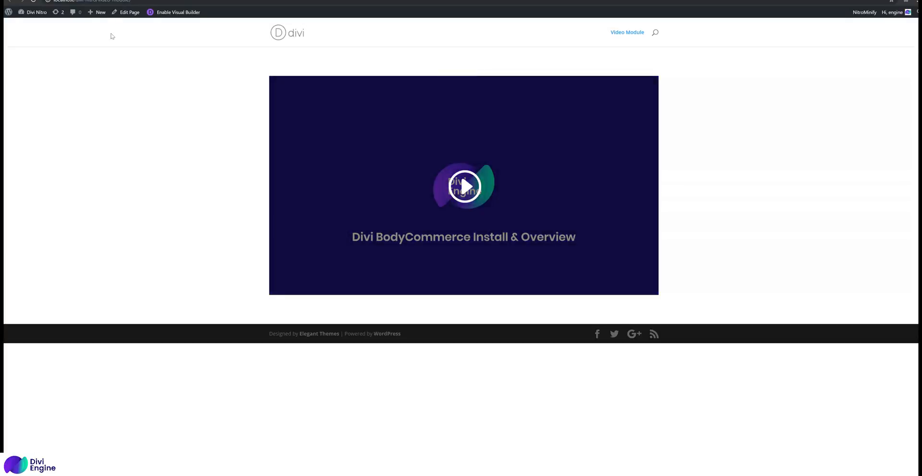
Step: Inspect the page and check the Network log's 43 requests and load timings, briefly viewing Console
{"action": "left_click", "coordinate": [129, 12]}
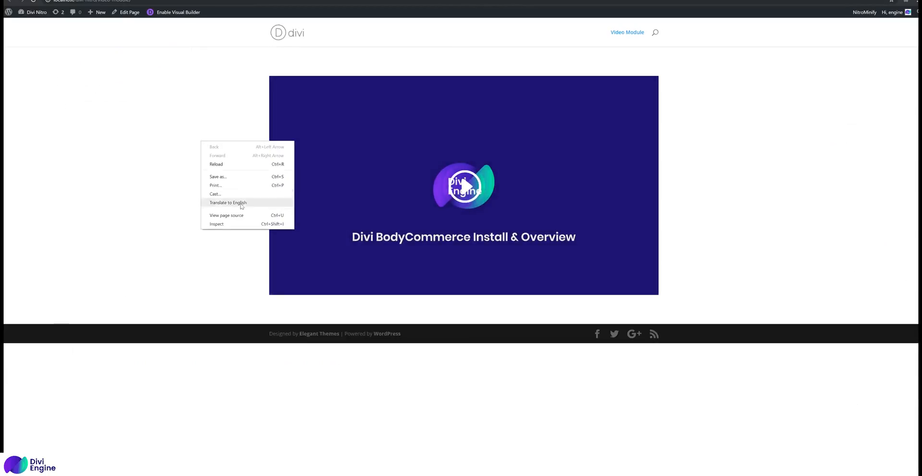
{"action": "left_click", "coordinate": [215, 224]}
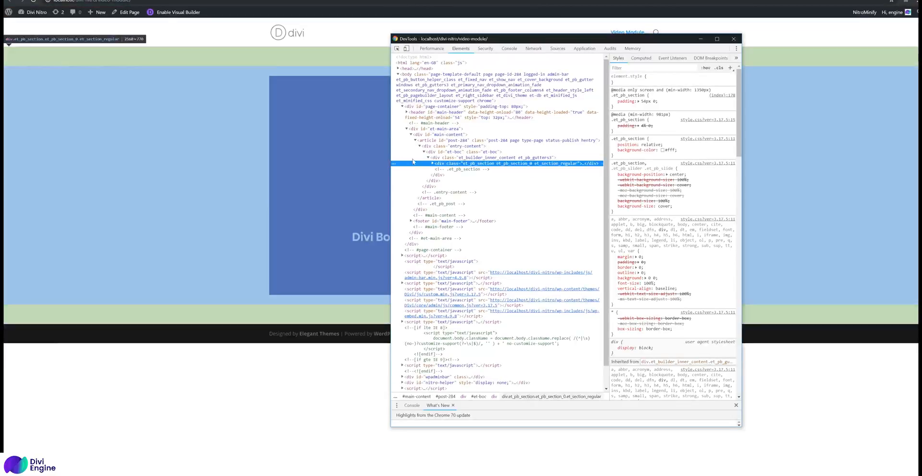
{"action": "left_click", "coordinate": [532, 48]}
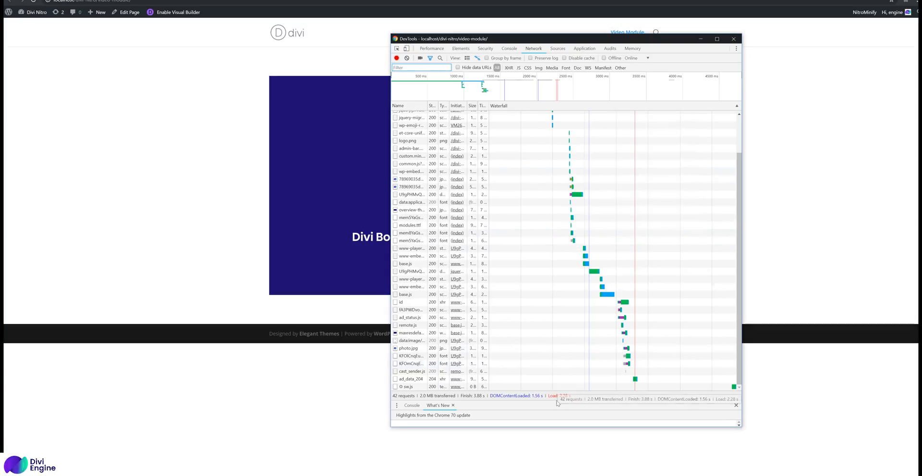
{"action": "mouse_move", "coordinate": [511, 341]}
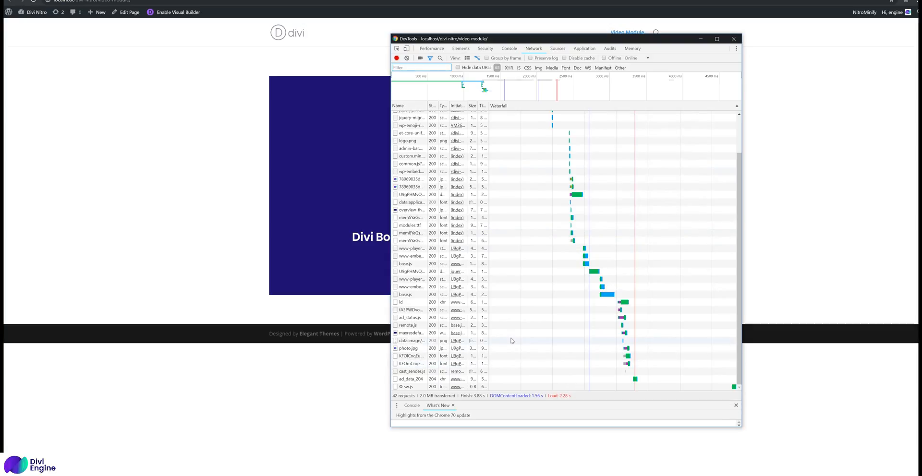
{"action": "mouse_move", "coordinate": [486, 309]}
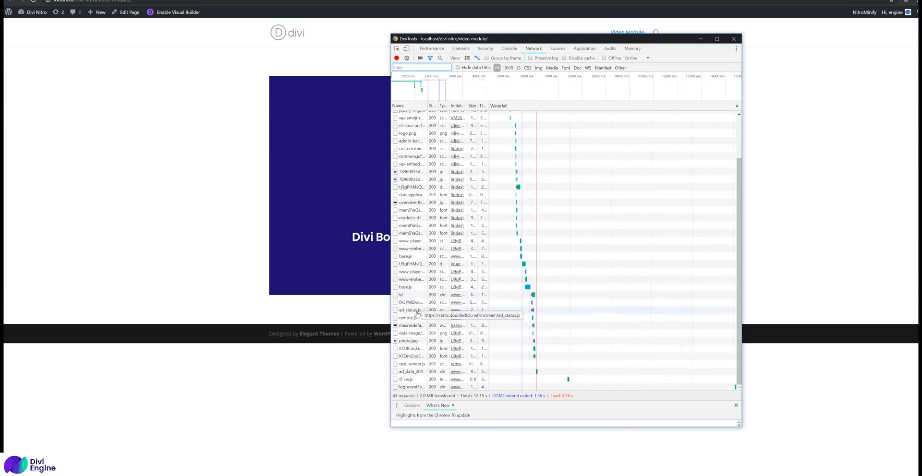
{"action": "left_click", "coordinate": [508, 48]}
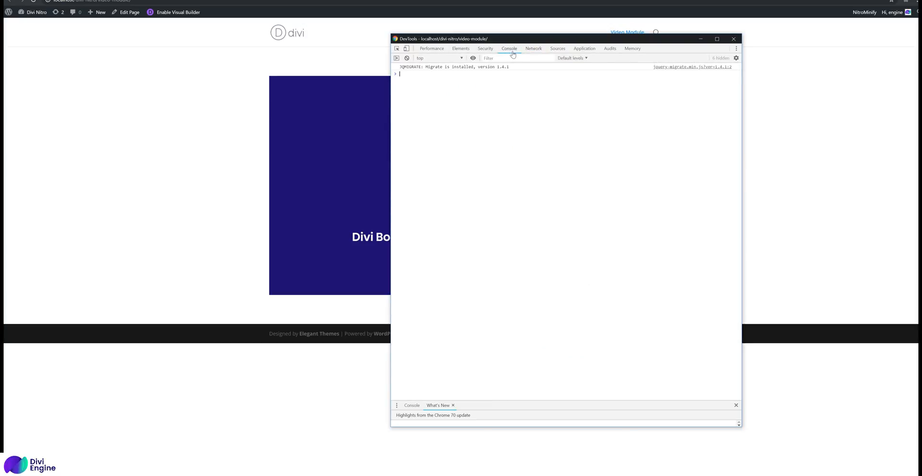
{"action": "left_click", "coordinate": [532, 48]}
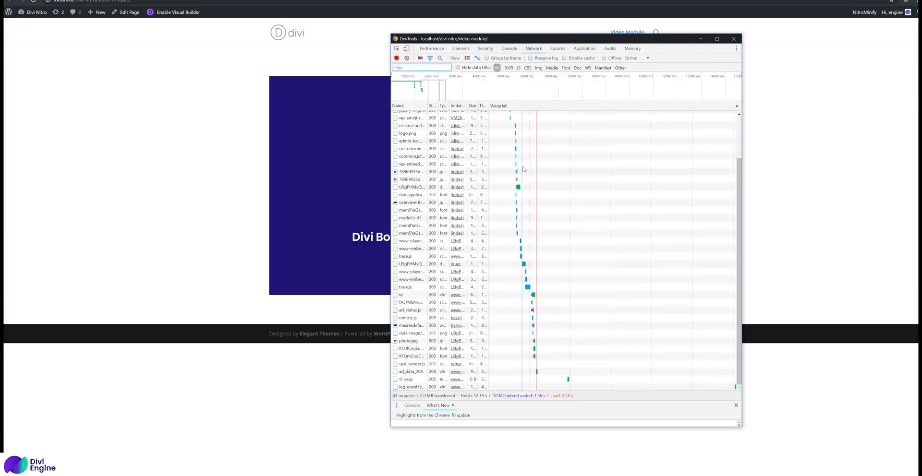
{"action": "mouse_move", "coordinate": [411, 272]}
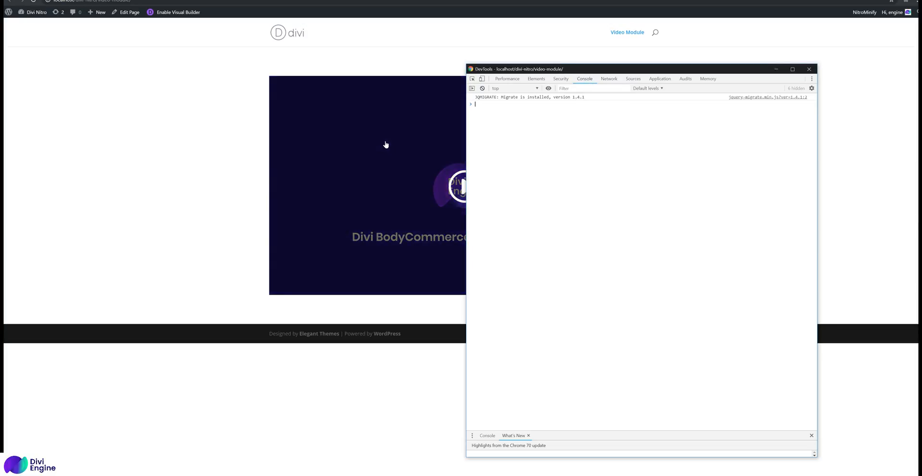
{"action": "mouse_move", "coordinate": [367, 149]}
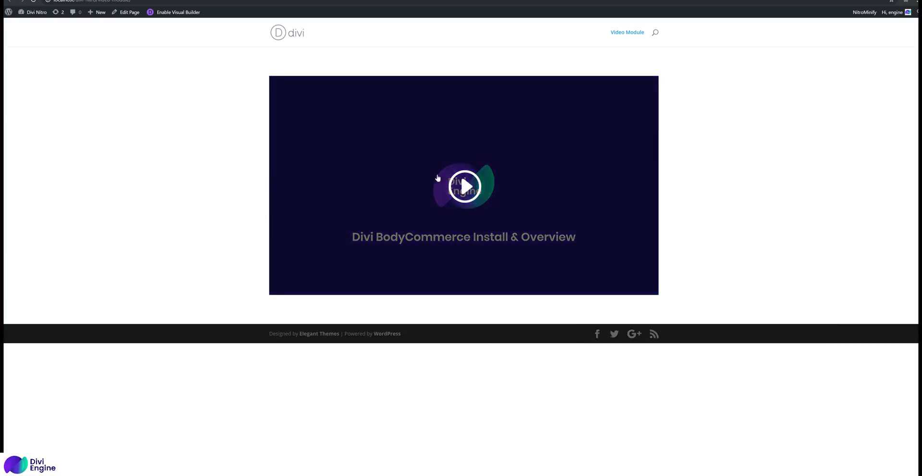
{"action": "mouse_move", "coordinate": [329, 107]}
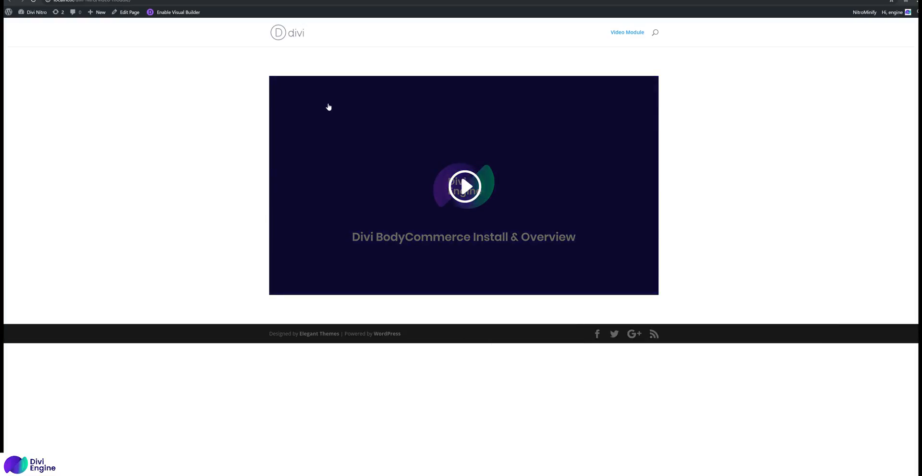
{"action": "mouse_move", "coordinate": [196, 143]}
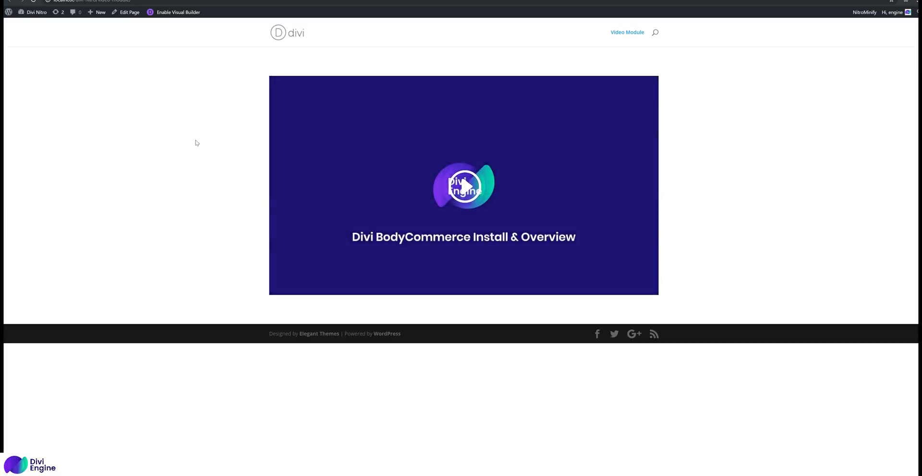
{"action": "mouse_move", "coordinate": [183, 140]}
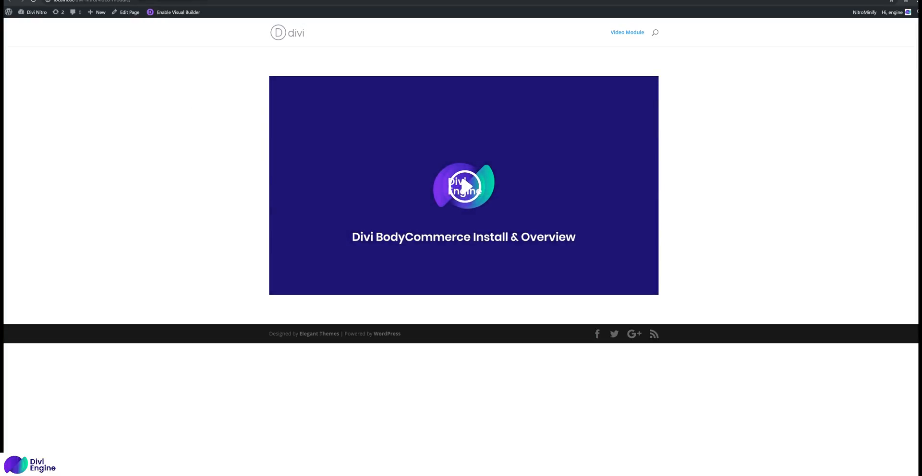
Step: Edit the page, insert a Defer YouTube Video module, and save its settings
{"action": "left_click", "coordinate": [129, 12]}
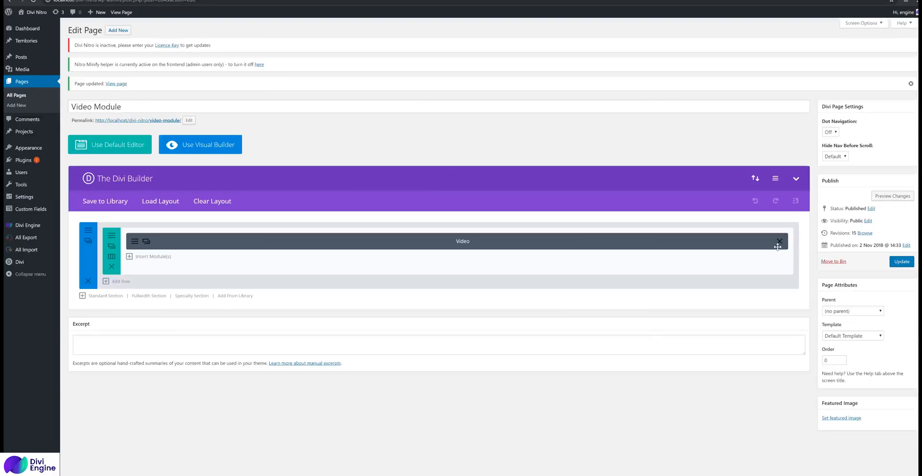
{"action": "left_click", "coordinate": [154, 257]}
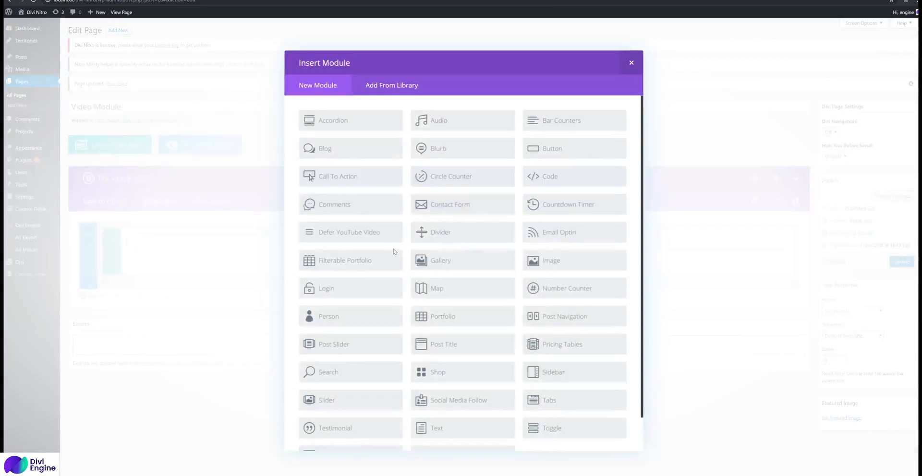
{"action": "scroll", "scroll_direction": "down", "scroll_amount": 3}
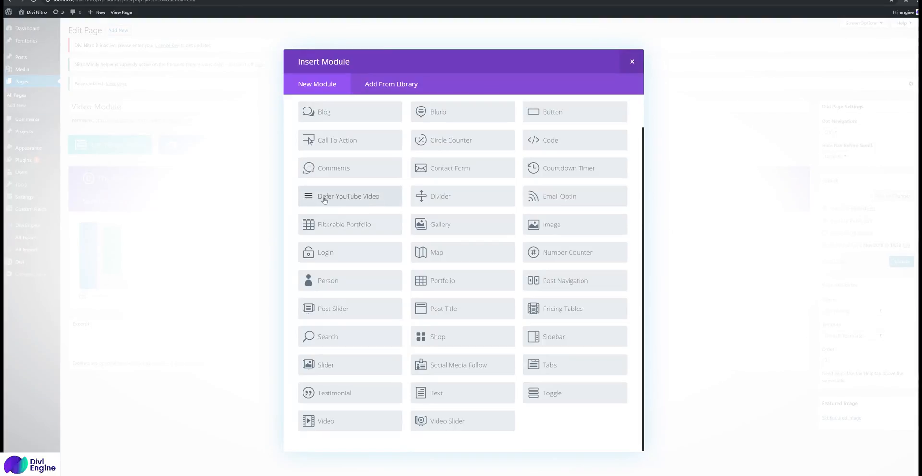
{"action": "left_click", "coordinate": [348, 196]}
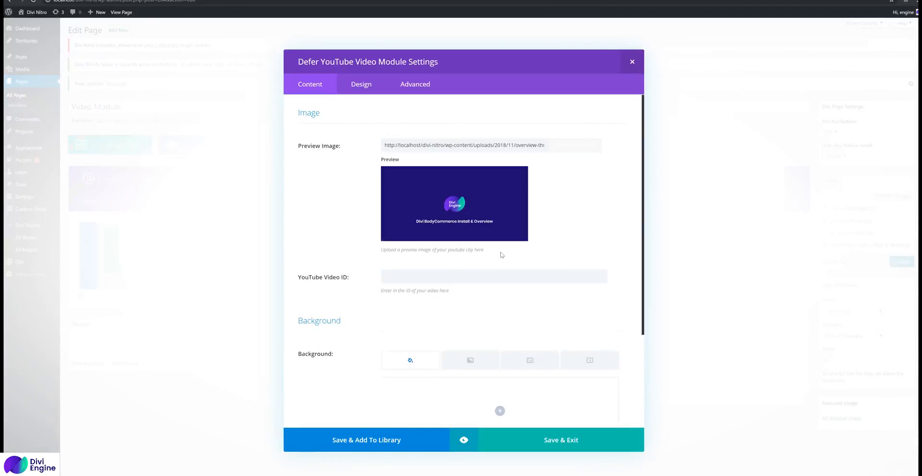
{"action": "left_click", "coordinate": [492, 277]}
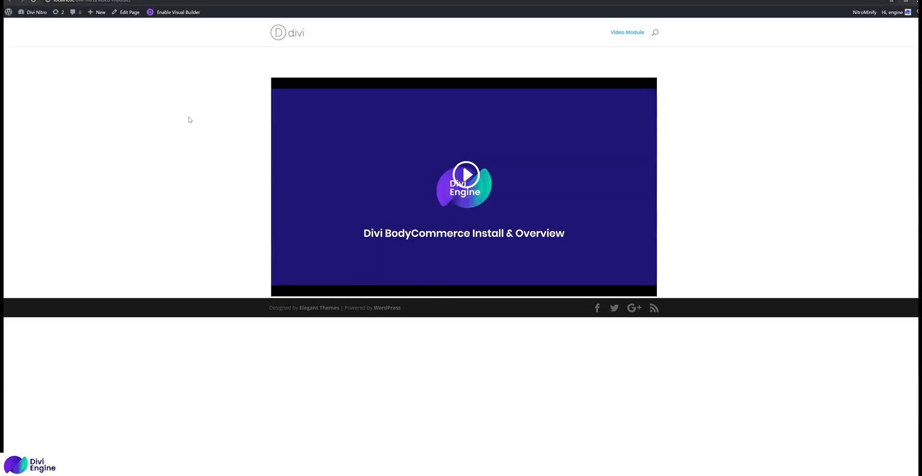
Step: Check DevTools' Network log: 22 requests, 1.3 MB transferred, about 1.22 s load
{"action": "key", "text": "F12"}
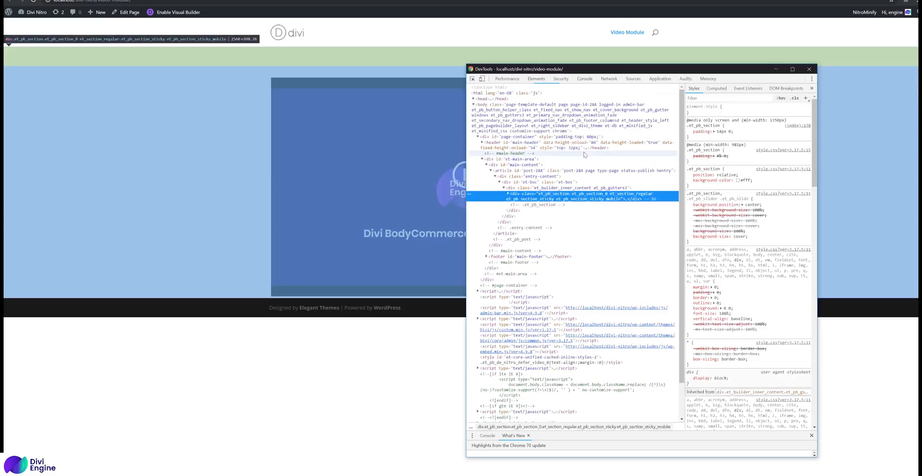
{"action": "left_click", "coordinate": [609, 78]}
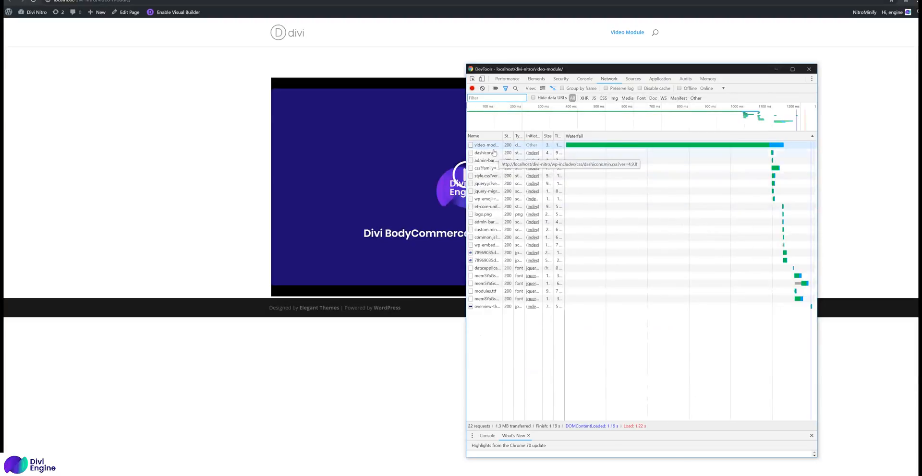
{"action": "mouse_move", "coordinate": [637, 433]}
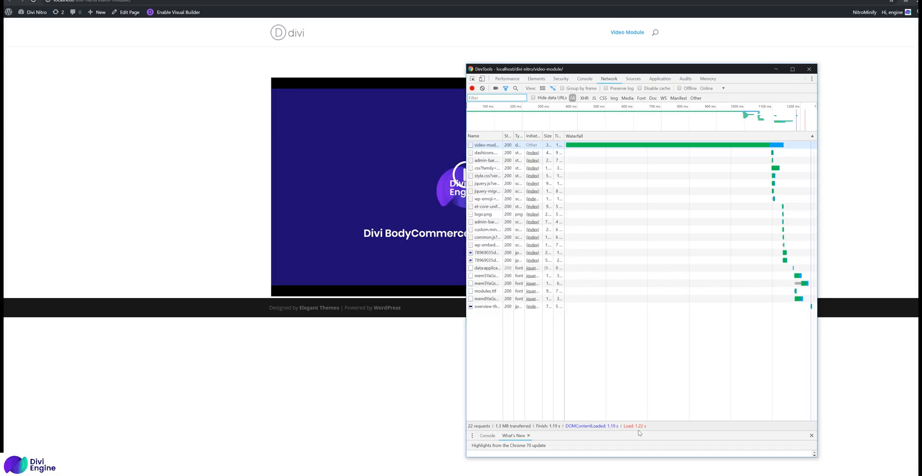
{"action": "mouse_move", "coordinate": [584, 406]}
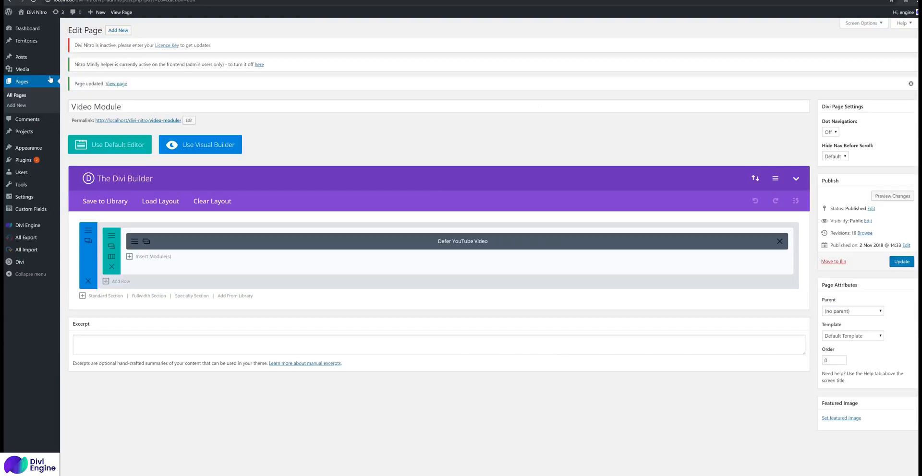
{"action": "right_click", "coordinate": [464, 188]}
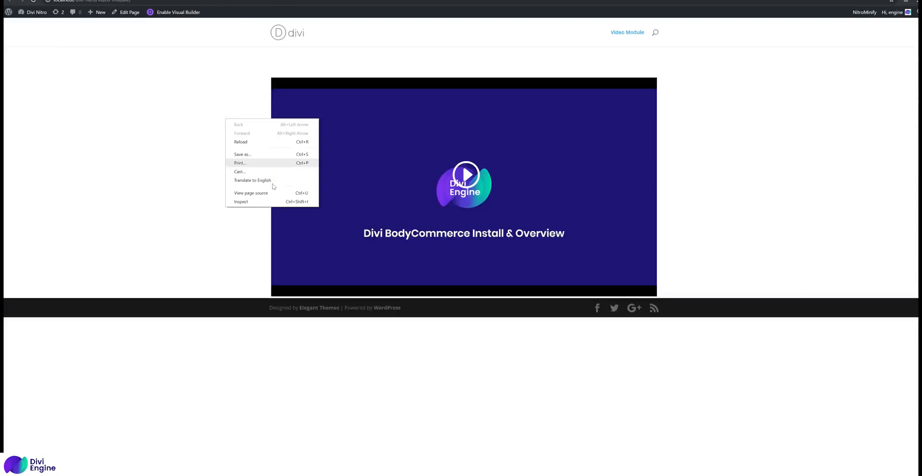
{"action": "left_click", "coordinate": [240, 201]}
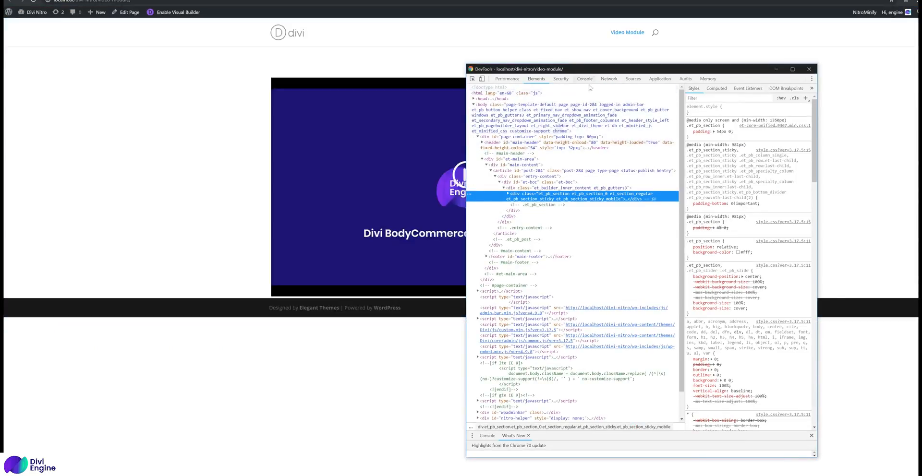
{"action": "left_click", "coordinate": [609, 78]}
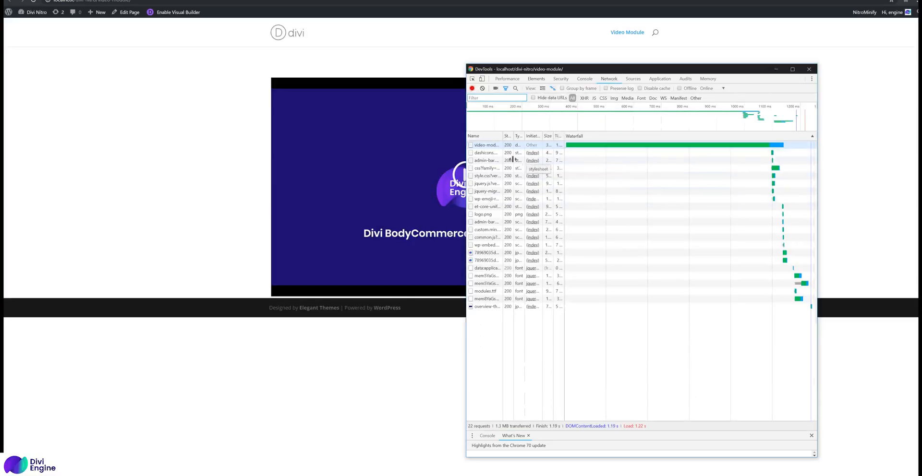
{"action": "mouse_move", "coordinate": [486, 260]}
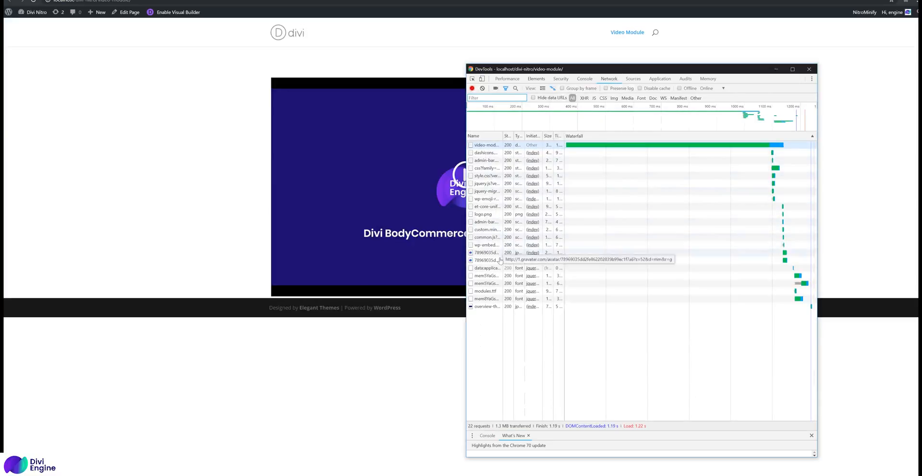
{"action": "mouse_move", "coordinate": [414, 200]}
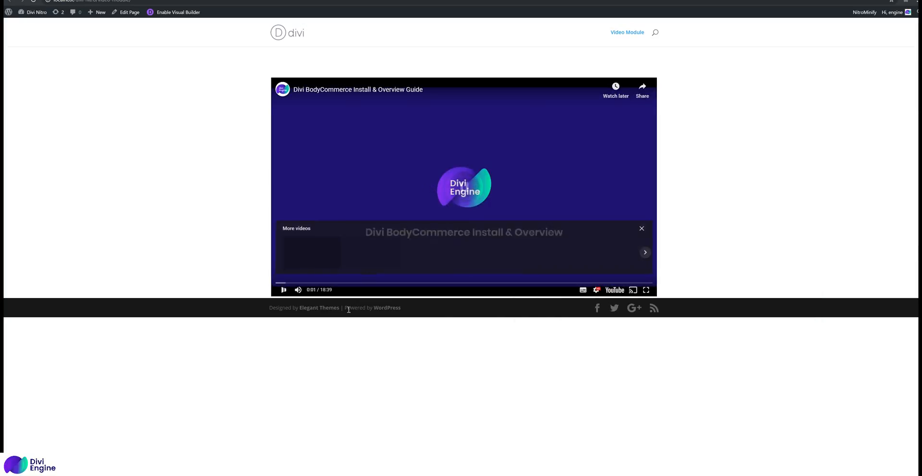
{"action": "key", "text": "f12"}
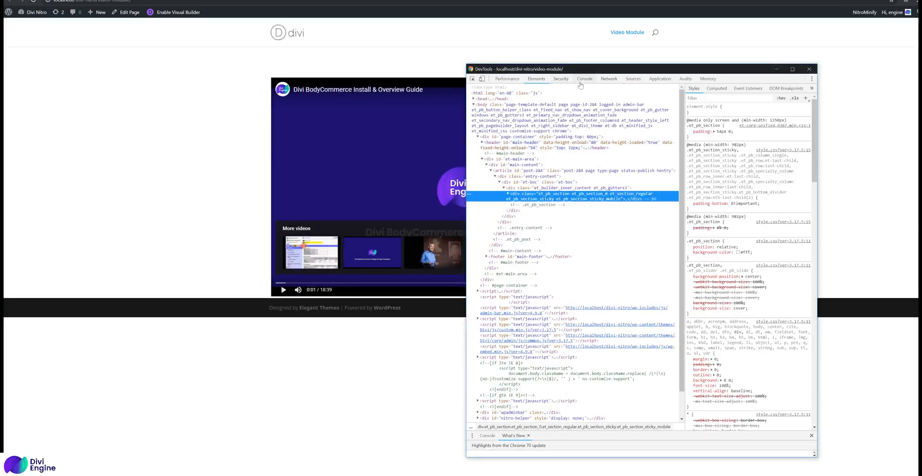
{"action": "left_click", "coordinate": [608, 79]}
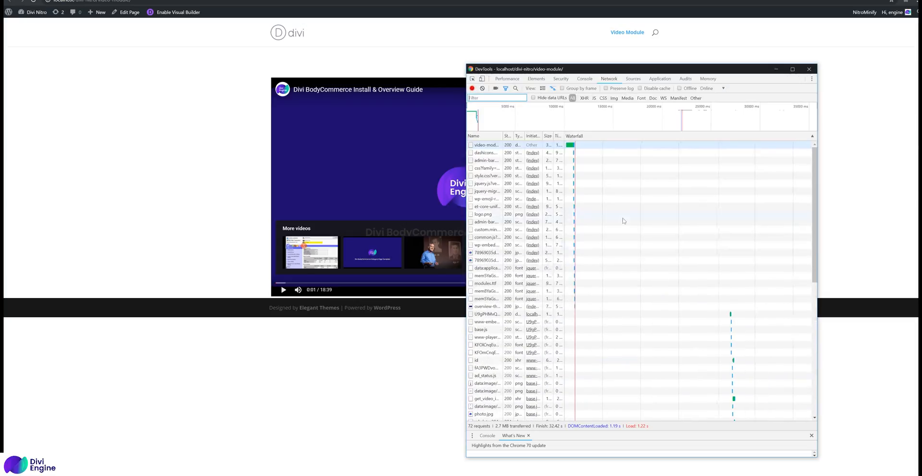
{"action": "mouse_move", "coordinate": [576, 361]}
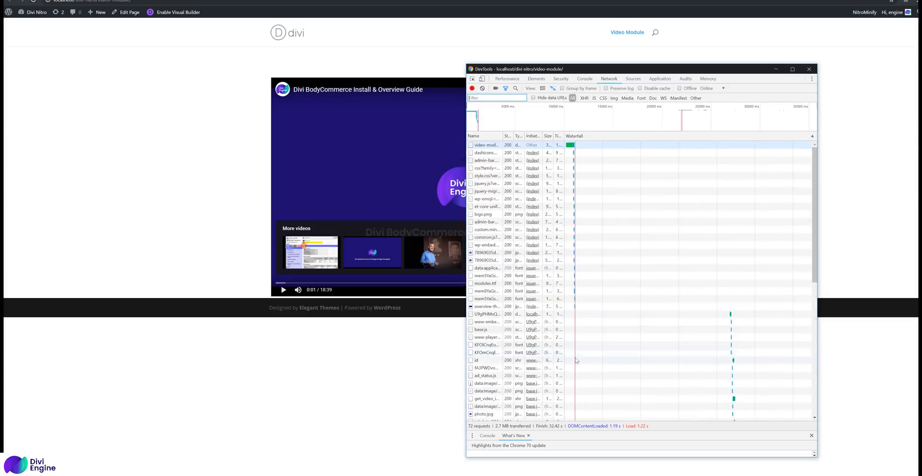
{"action": "mouse_move", "coordinate": [718, 322]}
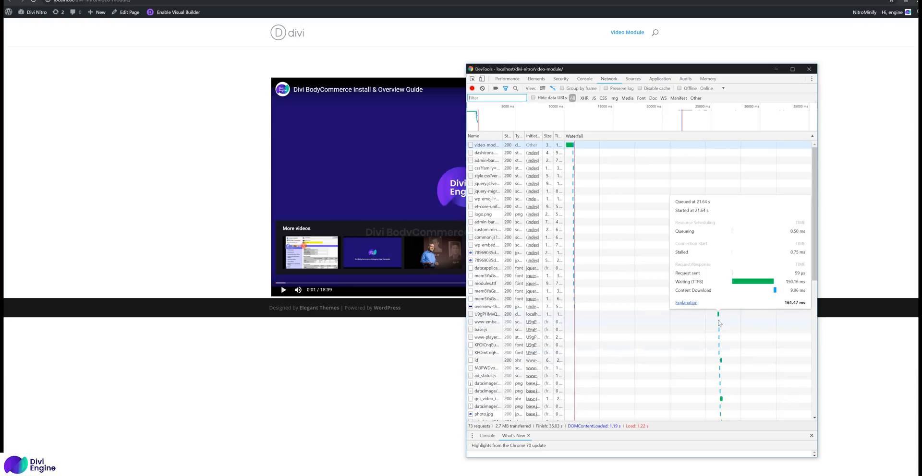
{"action": "left_click", "coordinate": [808, 68]}
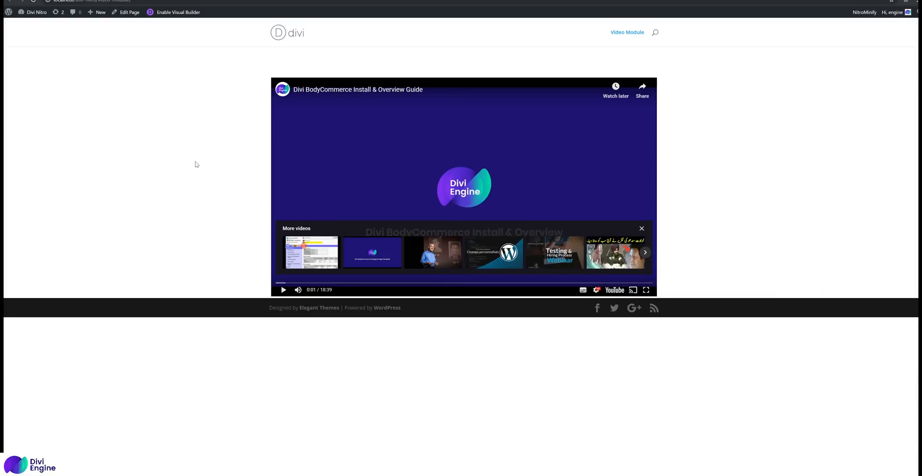
{"action": "left_click", "coordinate": [641, 228]}
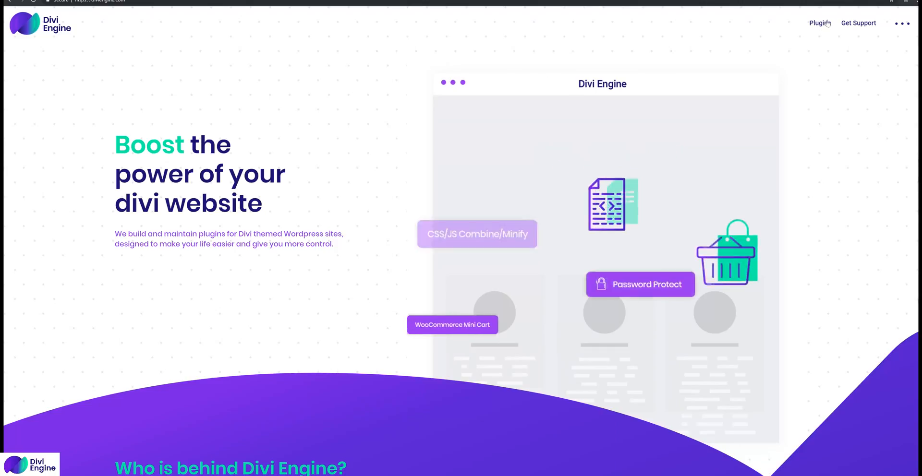
Step: Browse the Divi BodyCommerce plugin page and its Custom Checkout feature video
{"action": "left_click", "coordinate": [902, 24]}
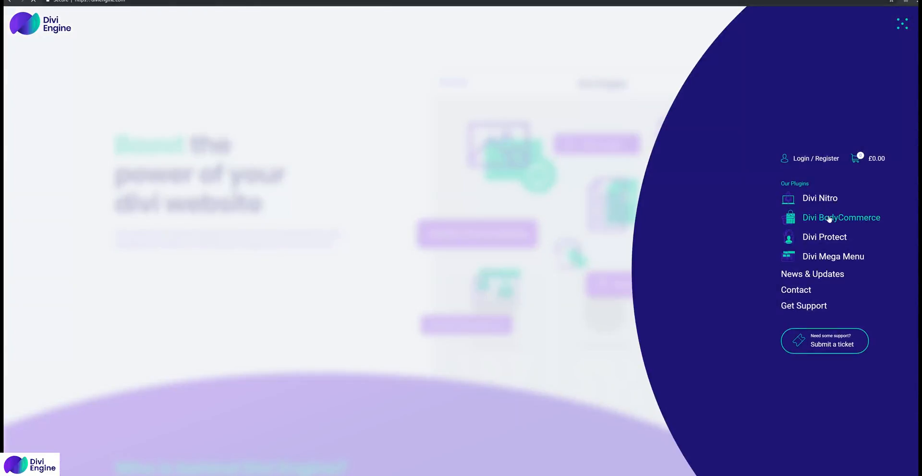
{"action": "left_click", "coordinate": [841, 217]}
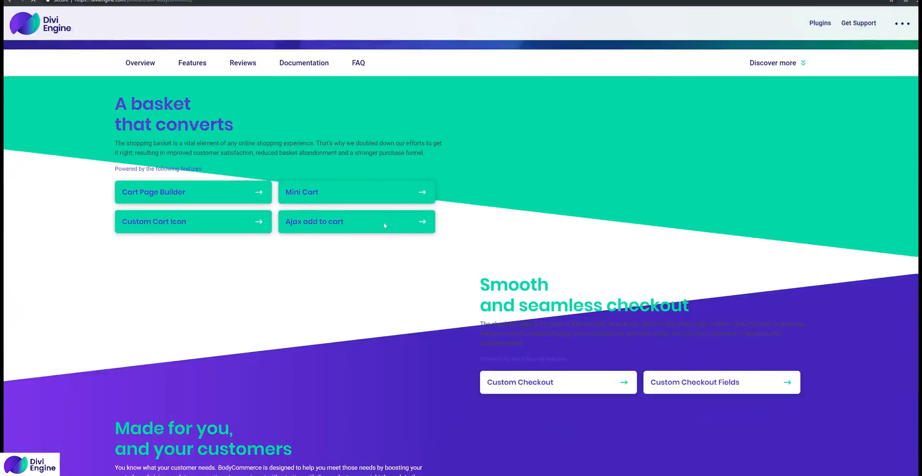
{"action": "scroll", "scroll_direction": "down", "scroll_amount": 3}
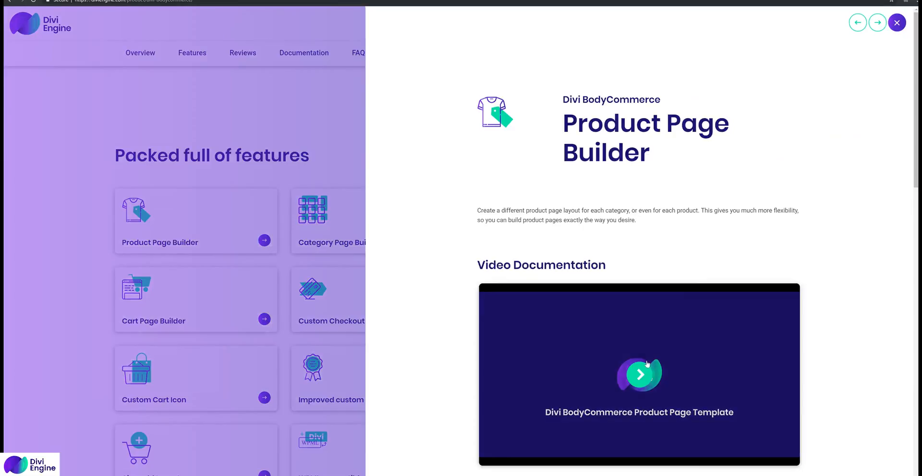
{"action": "left_click", "coordinate": [877, 22]}
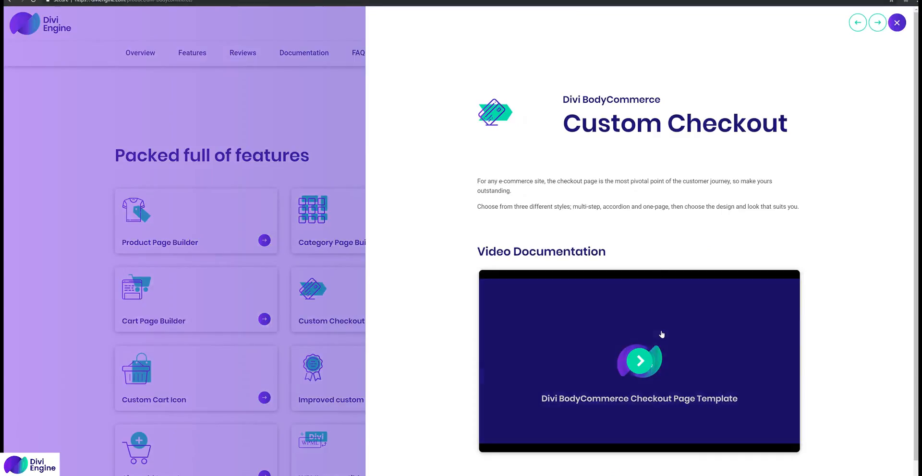
{"action": "mouse_move", "coordinate": [414, 308]}
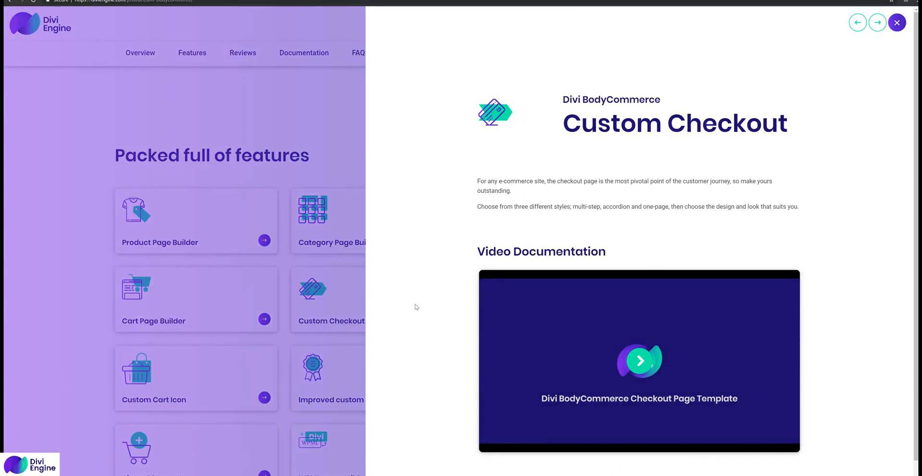
{"action": "mouse_move", "coordinate": [603, 385]}
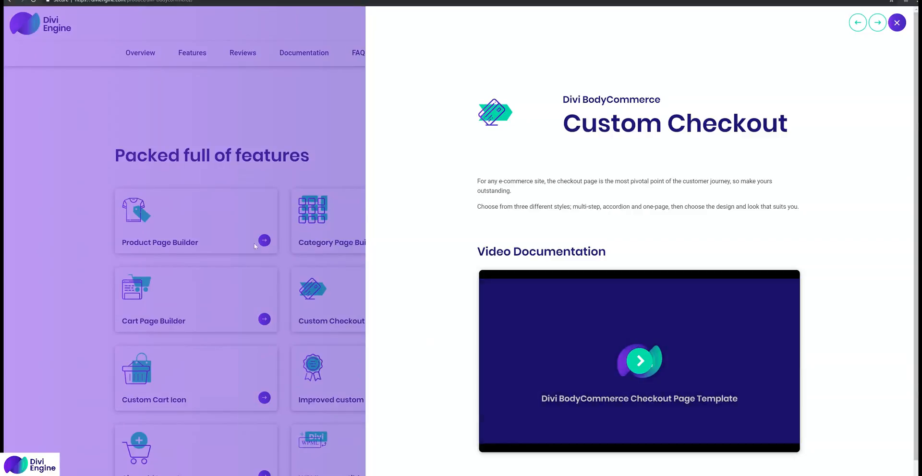
{"action": "left_click", "coordinate": [897, 23]}
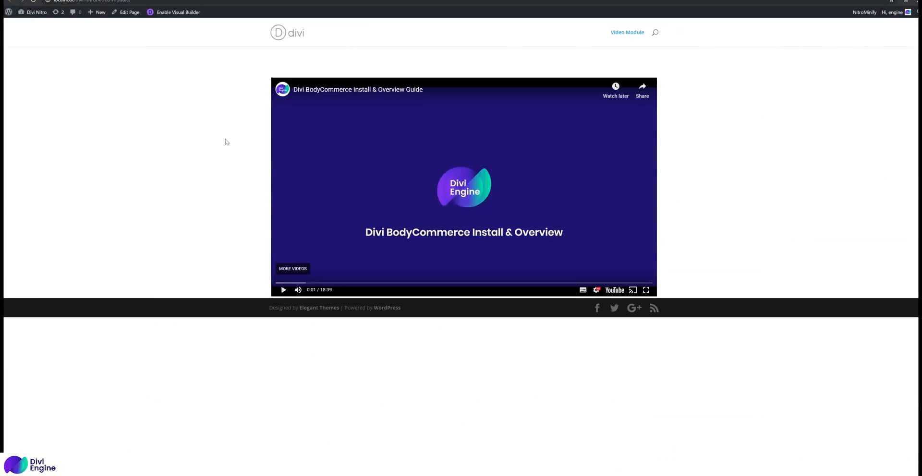
{"action": "mouse_move", "coordinate": [252, 141]}
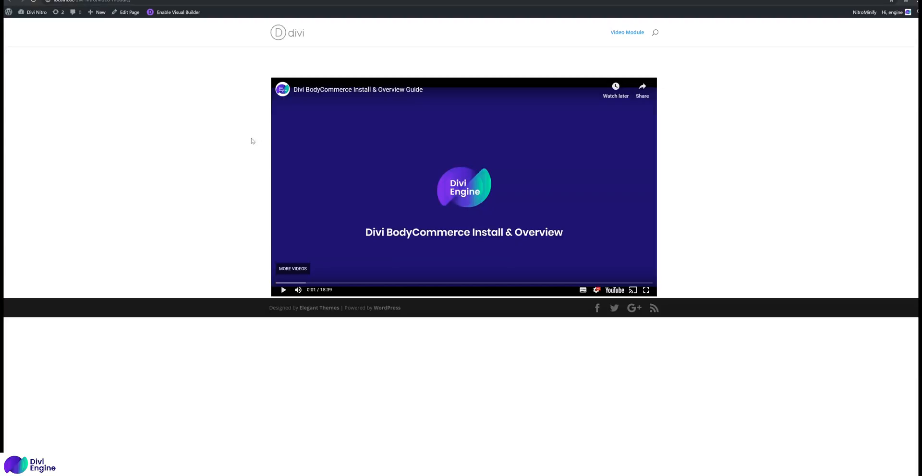
{"action": "mouse_move", "coordinate": [251, 139]}
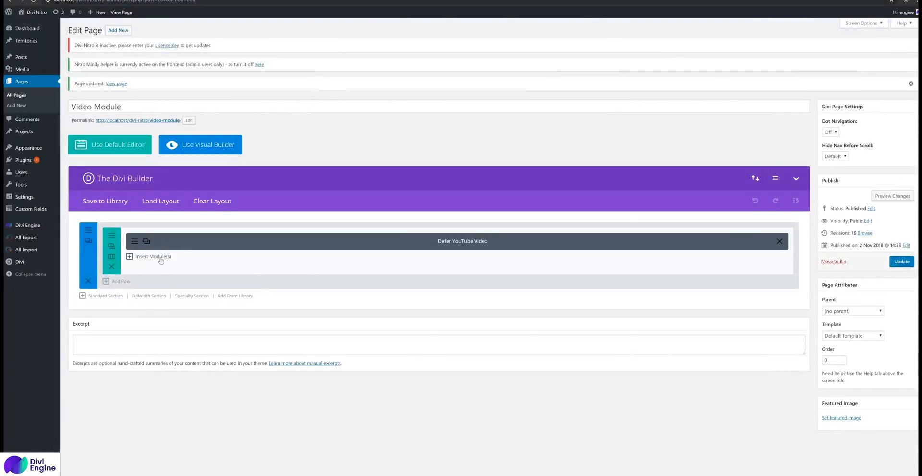
Step: Open Insert Module in the row and scroll to Defer YouTube Video
{"action": "left_click", "coordinate": [149, 256]}
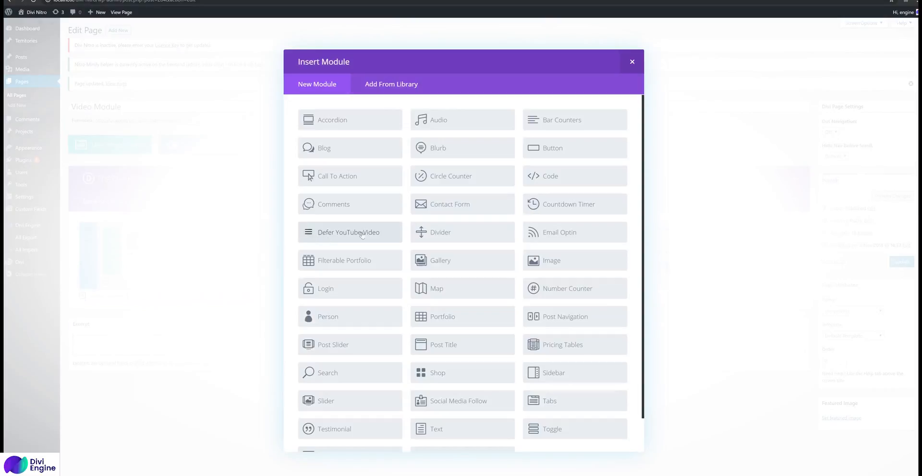
{"action": "mouse_move", "coordinate": [388, 244]}
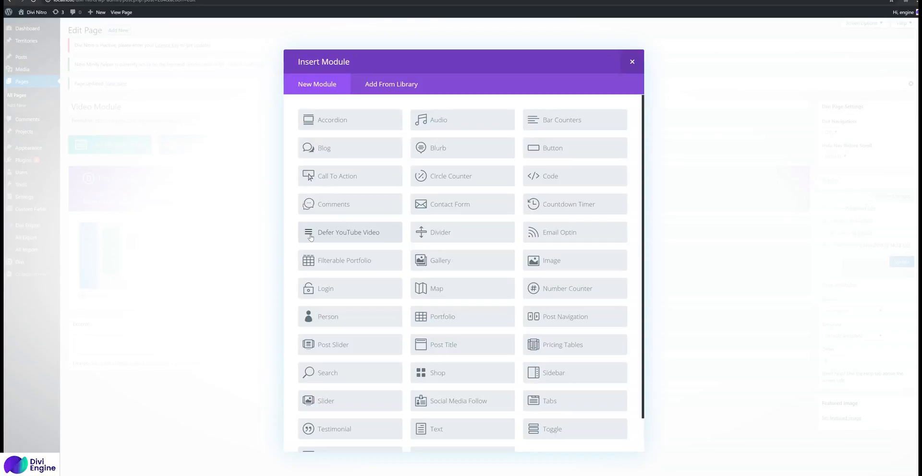
{"action": "mouse_move", "coordinate": [311, 236]}
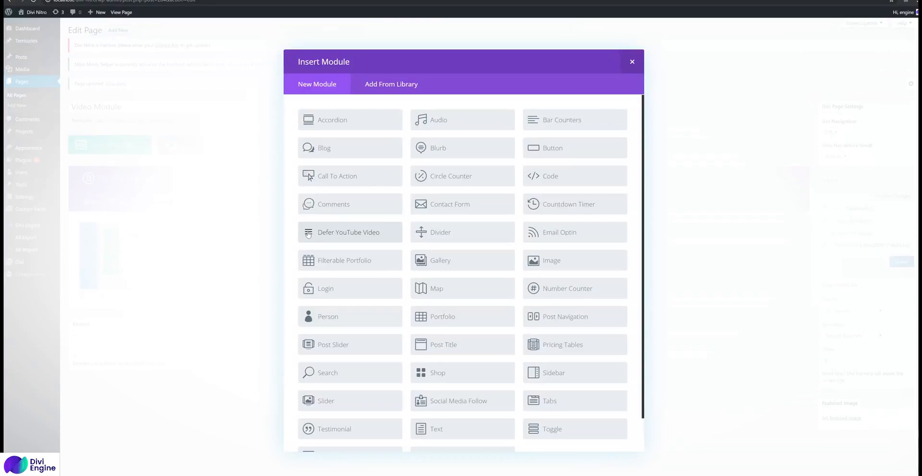
{"action": "scroll", "scroll_direction": "down", "scroll_amount": 3}
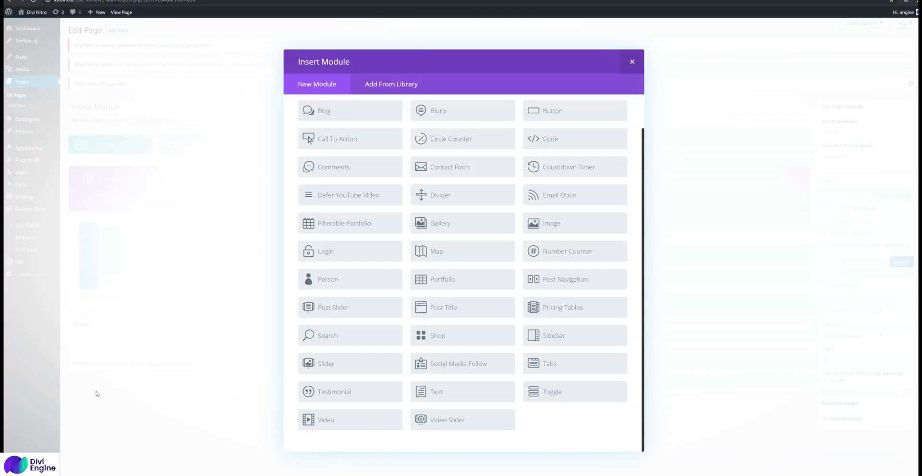
{"action": "mouse_move", "coordinate": [65, 423]}
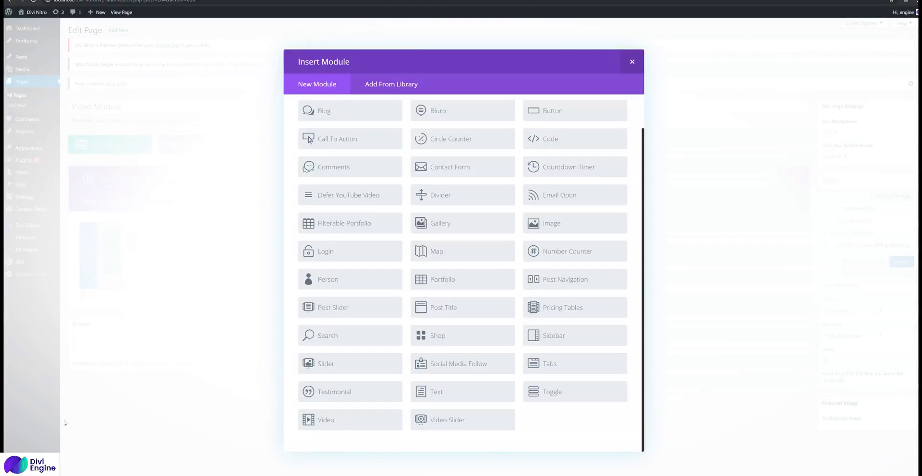